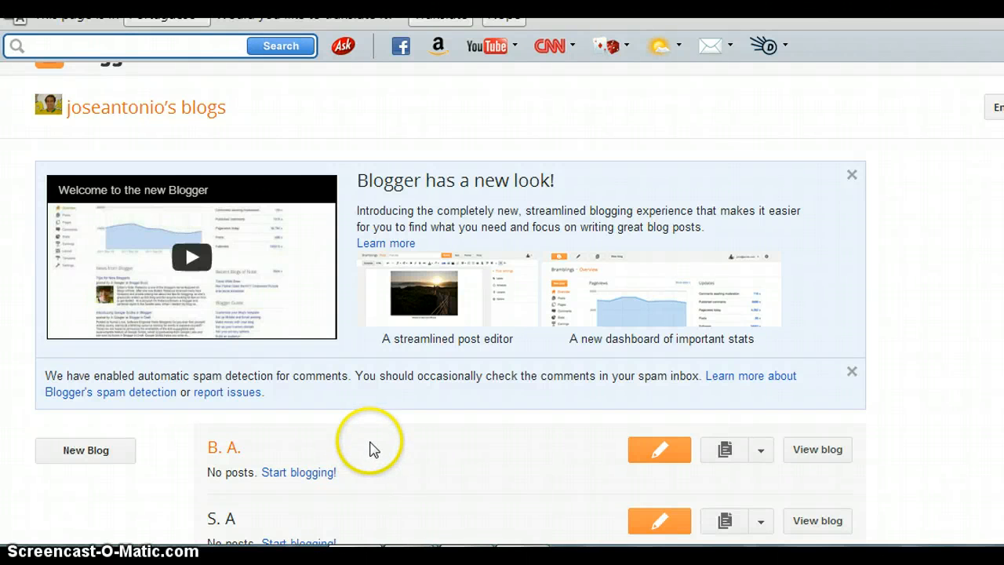
pyautogui.moveTo(374, 451)
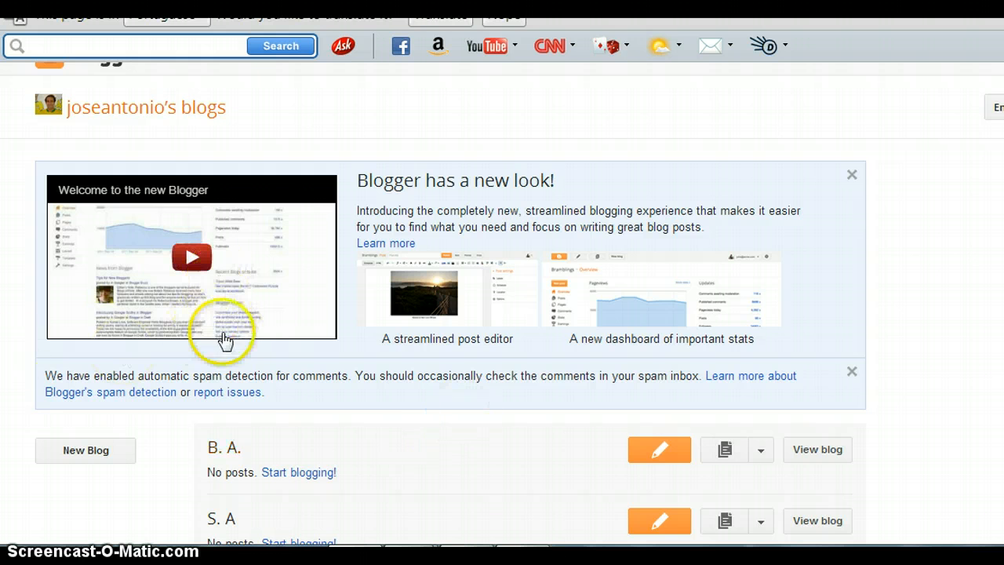
pyautogui.moveTo(482, 479)
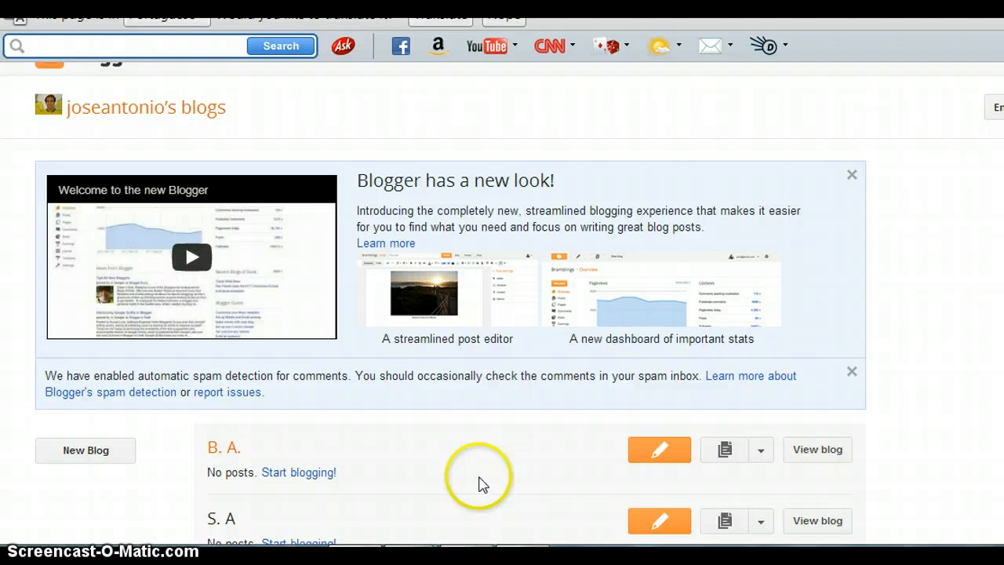
pyautogui.moveTo(85, 449)
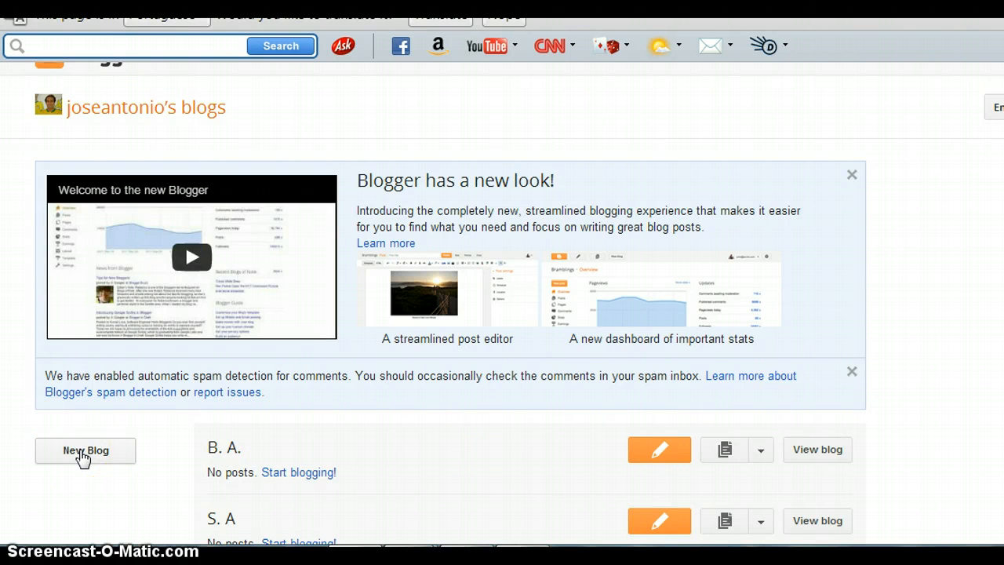
# Start a new blog and enter 'Blogging Project' as its title.
pyautogui.click(86, 450)
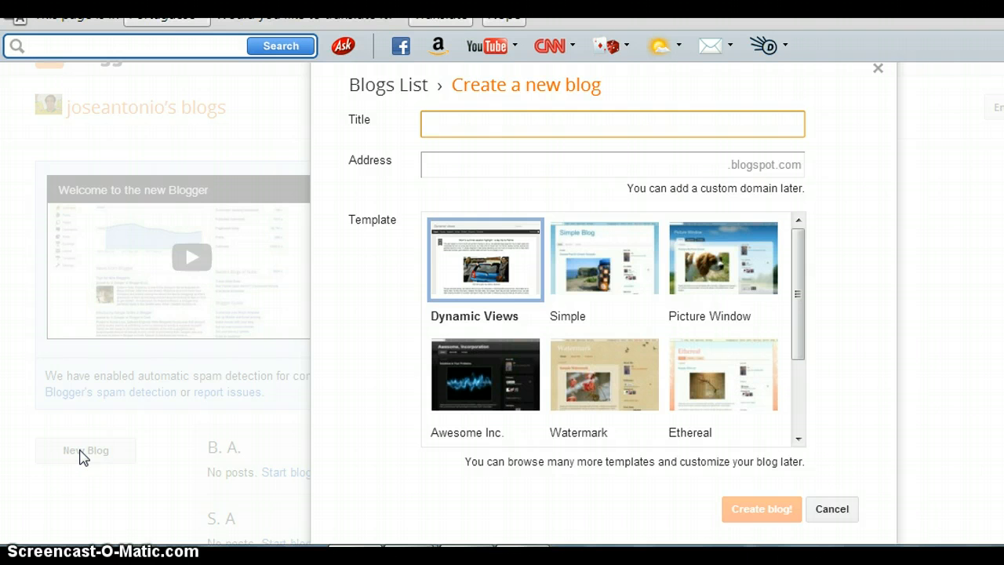
pyautogui.click(462, 124)
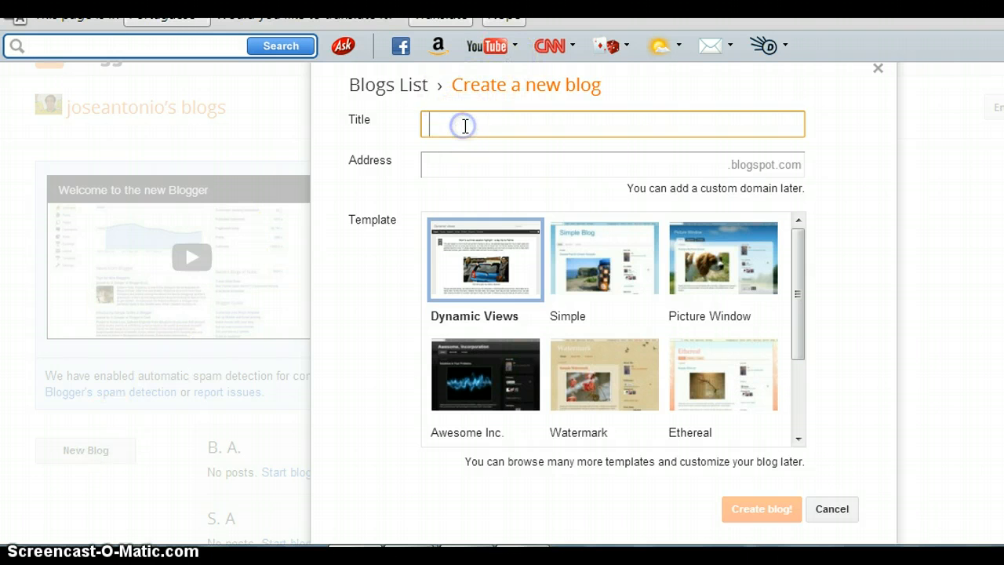
pyautogui.write('B')
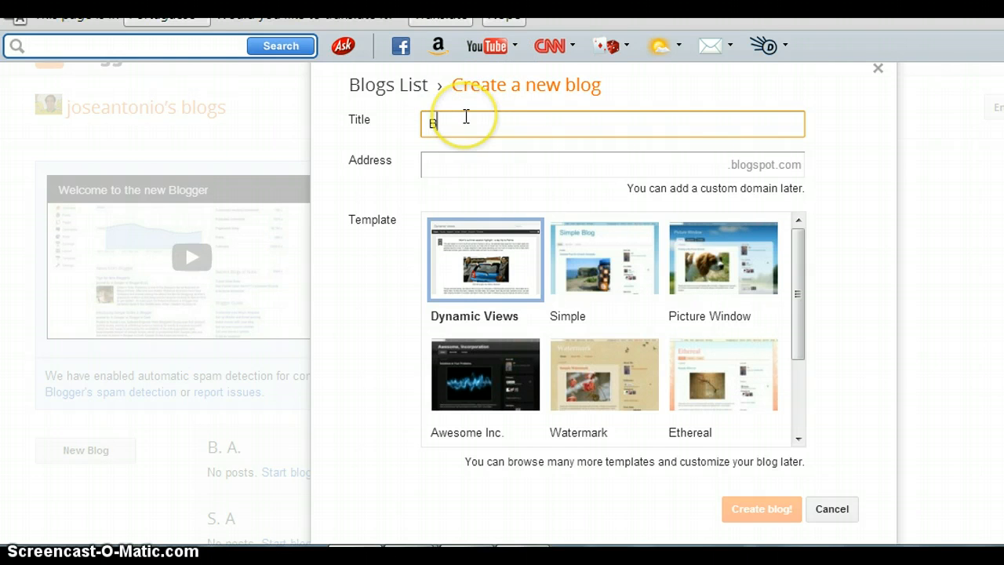
pyautogui.write('logging')
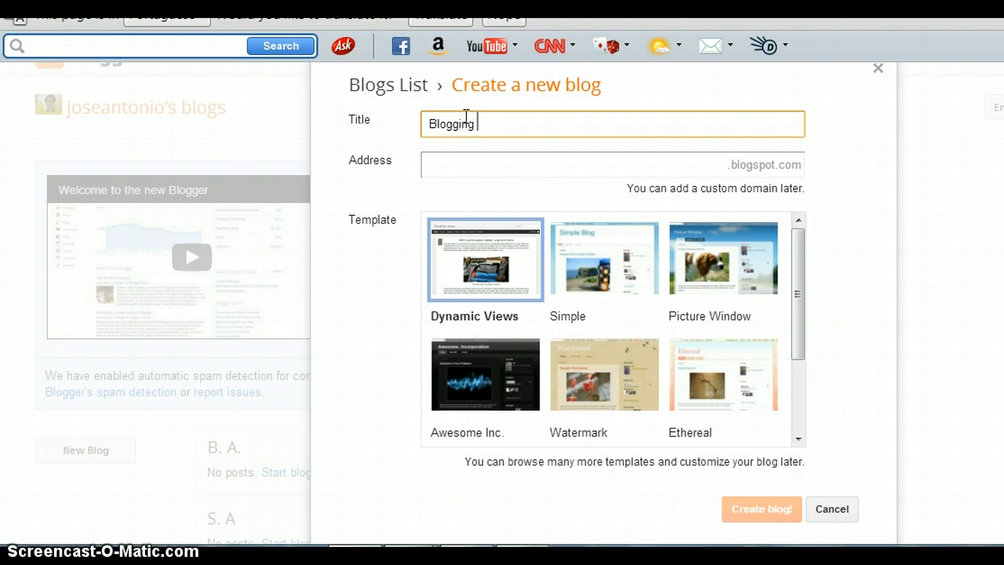
pyautogui.doubleClick(450, 123)
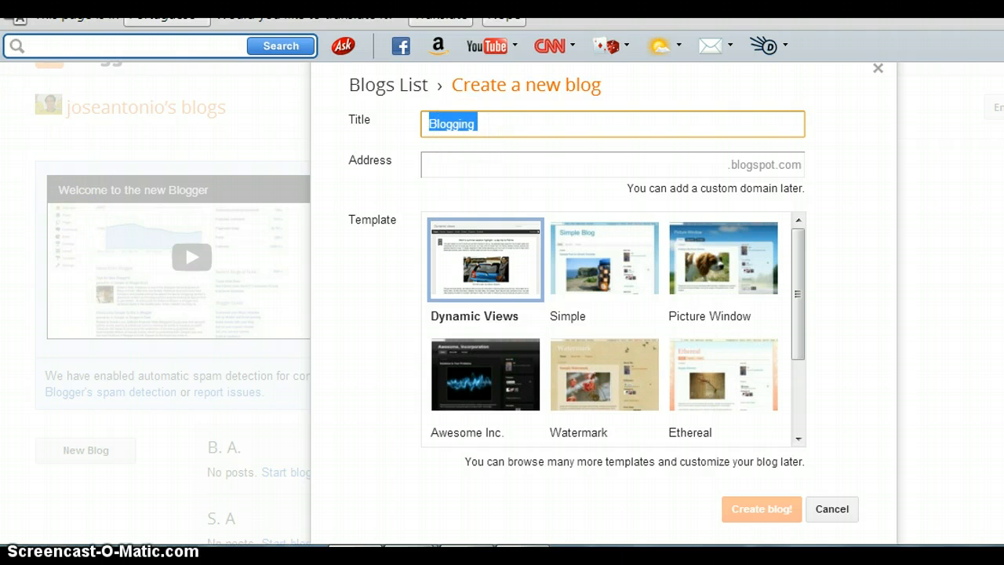
pyautogui.click(492, 124)
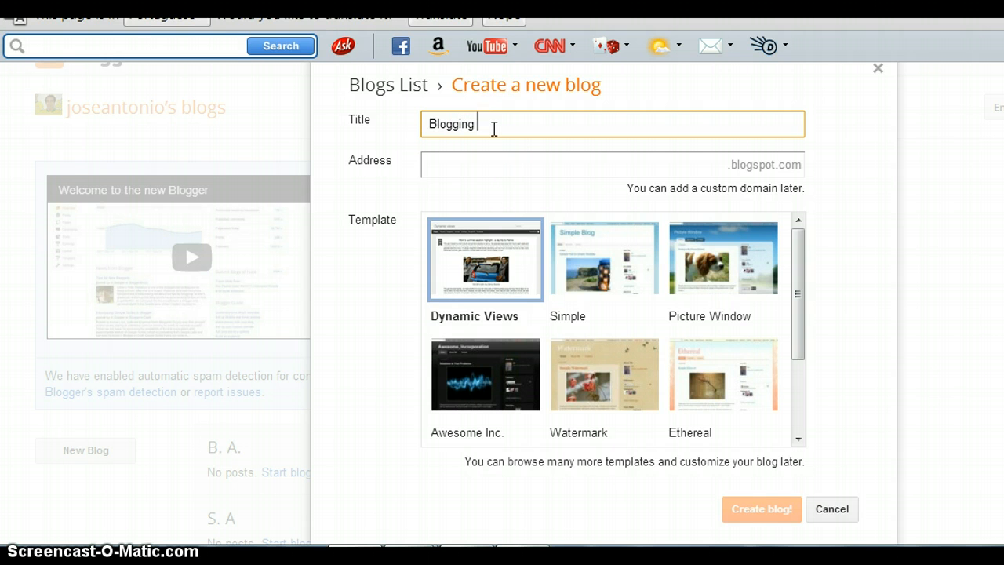
pyautogui.write('P')
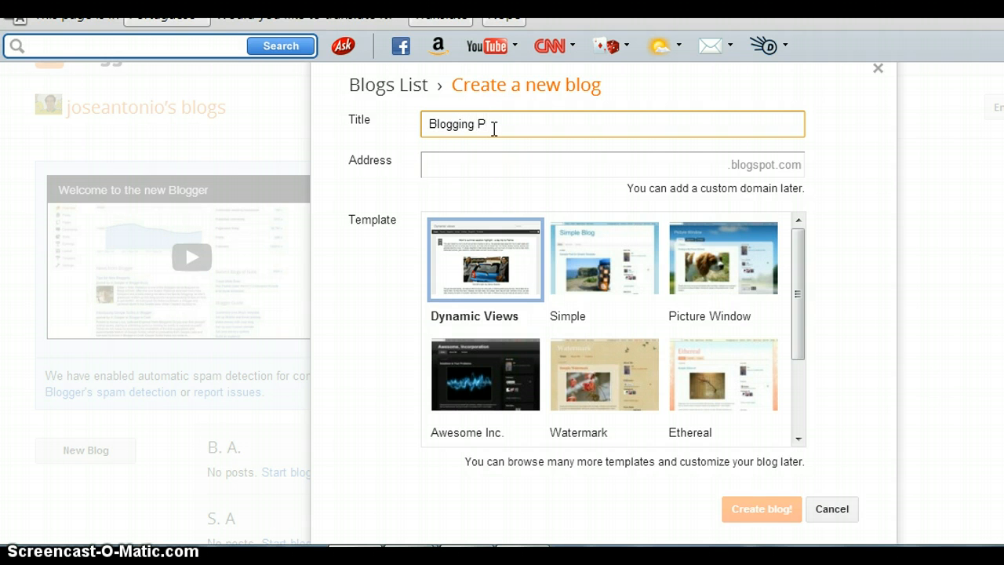
pyautogui.write('roject')
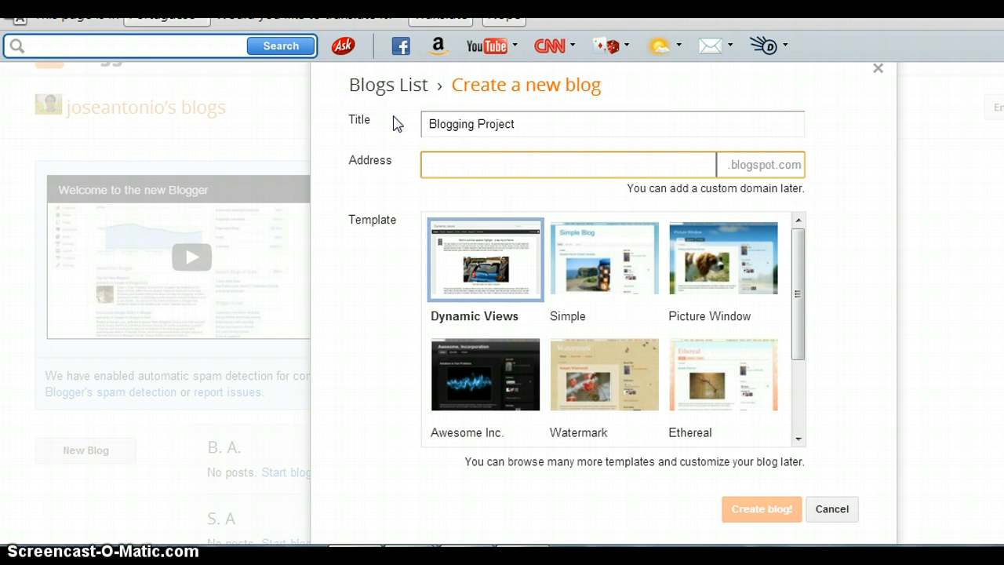
# Enter 'studentbloginternational' as the blog address until it shows as available.
pyautogui.click(564, 164)
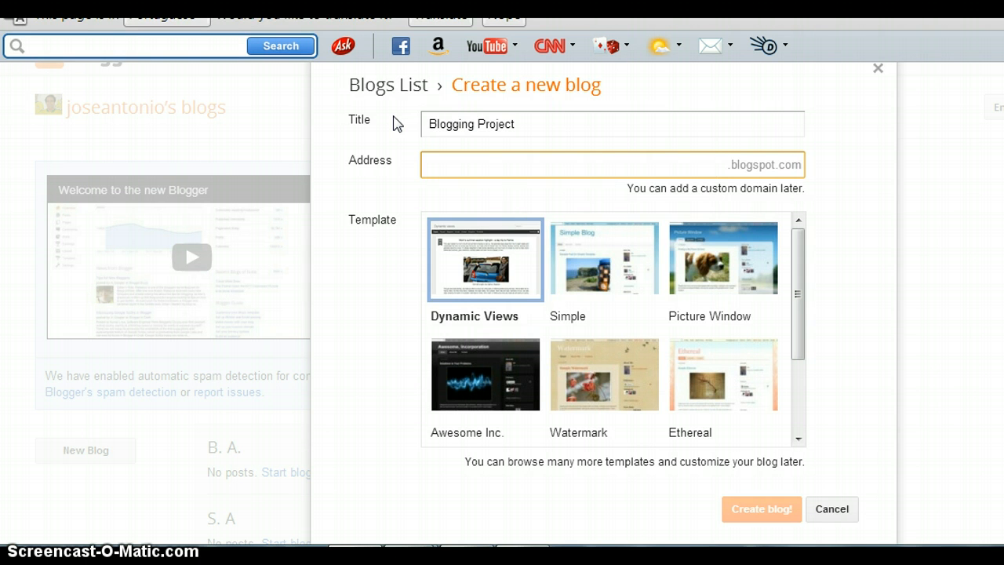
pyautogui.write('s')
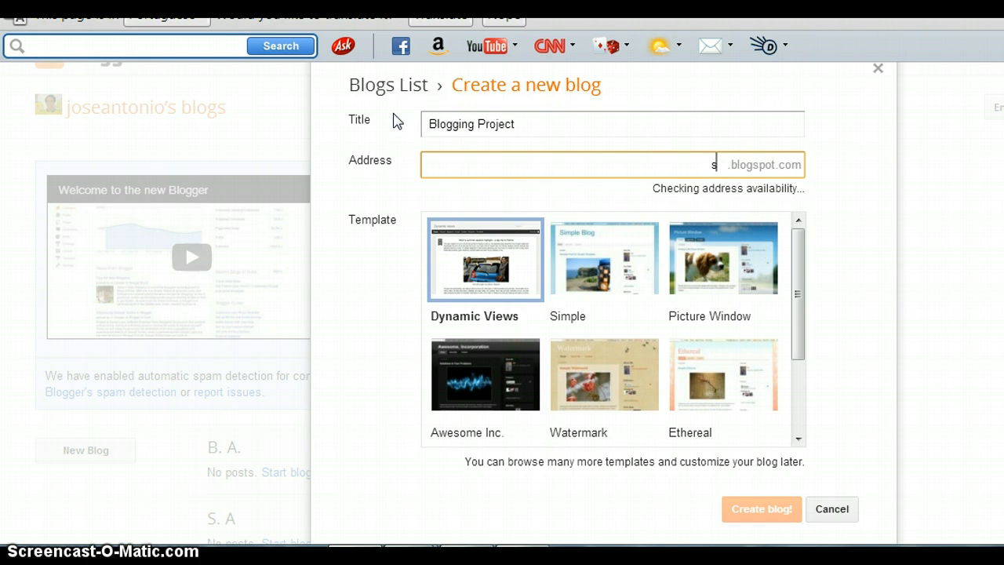
pyautogui.write('tude')
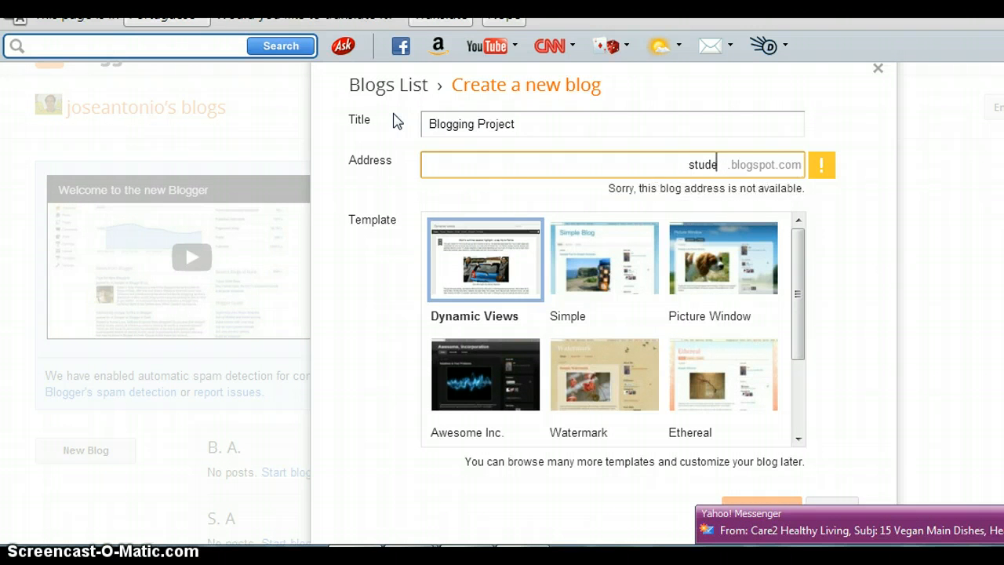
pyautogui.write('ntbloginternational')
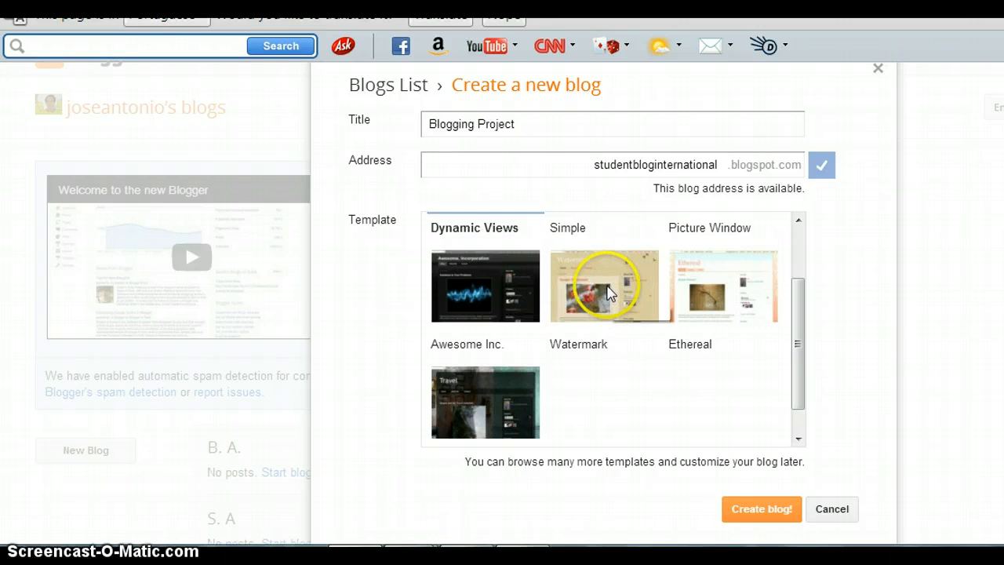
pyautogui.moveTo(559, 345)
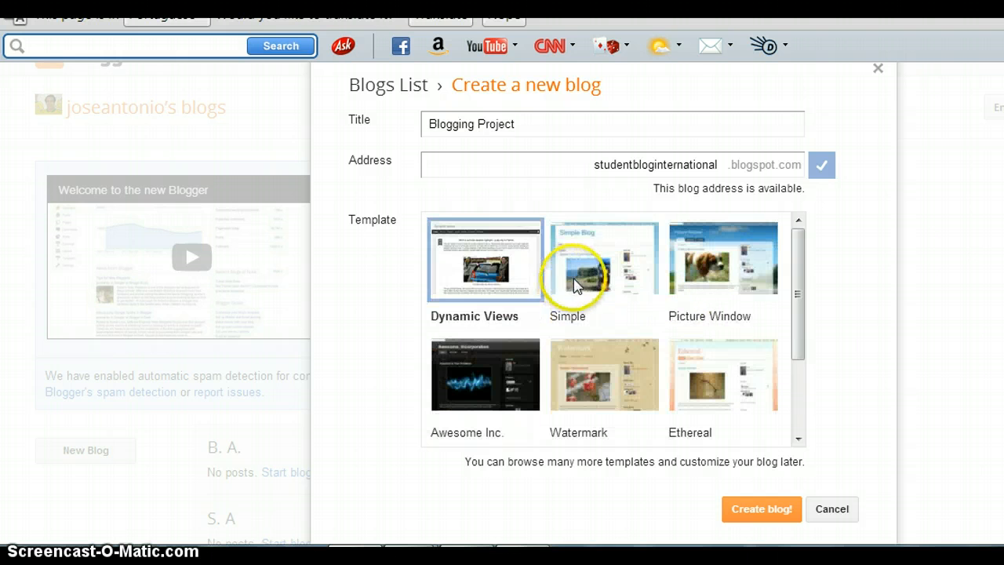
pyautogui.moveTo(642, 327)
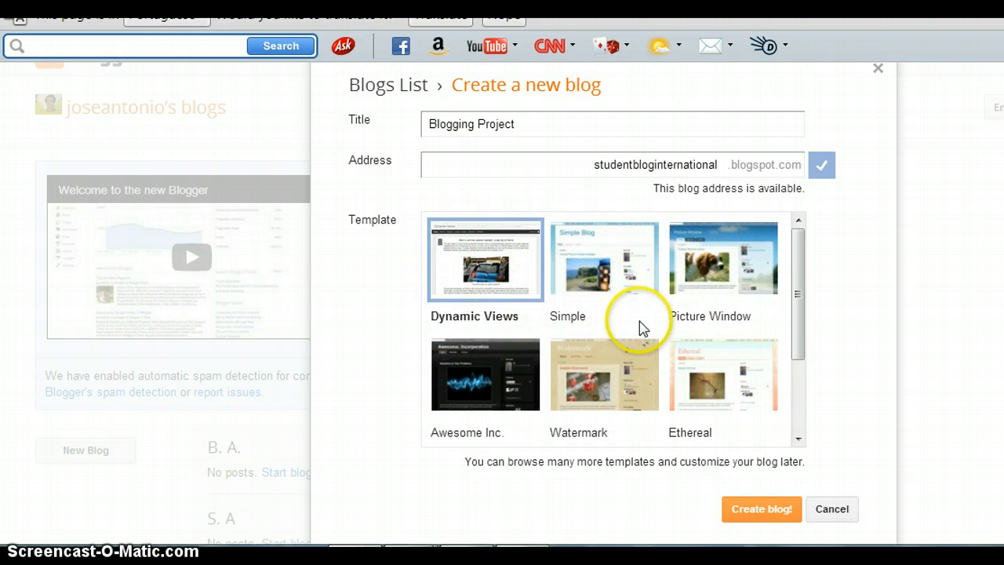
pyautogui.moveTo(749, 372)
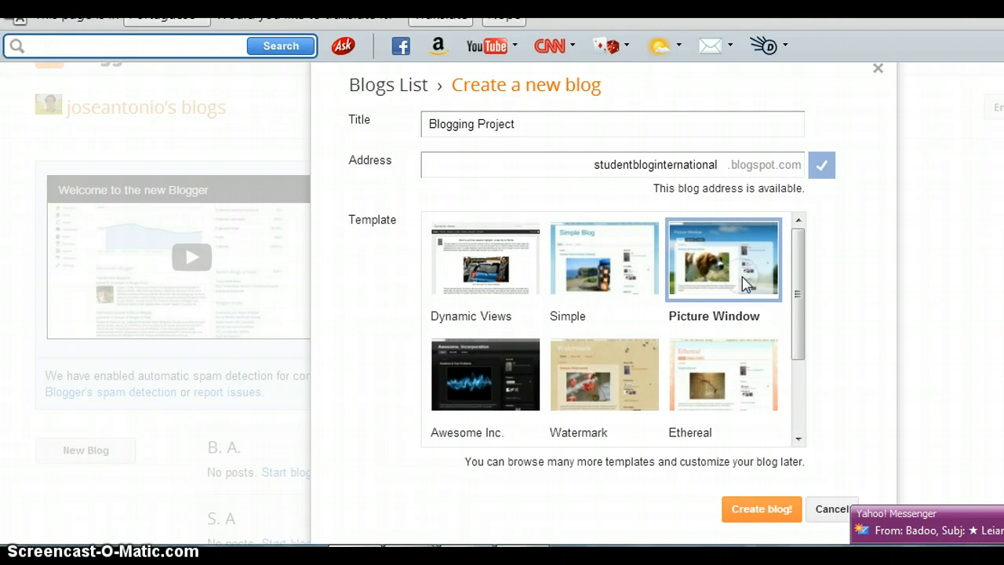
# Select the Picture Window thumbnail from the template list.
pyautogui.click(760, 508)
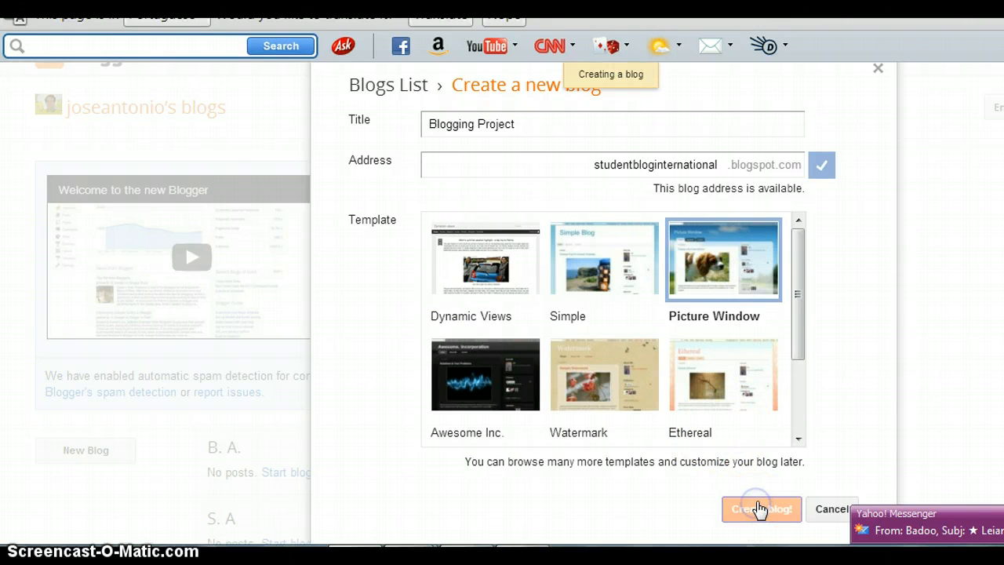
# Submit Create blog! so Blogging Project heads the blogs list.
pyautogui.click(761, 509)
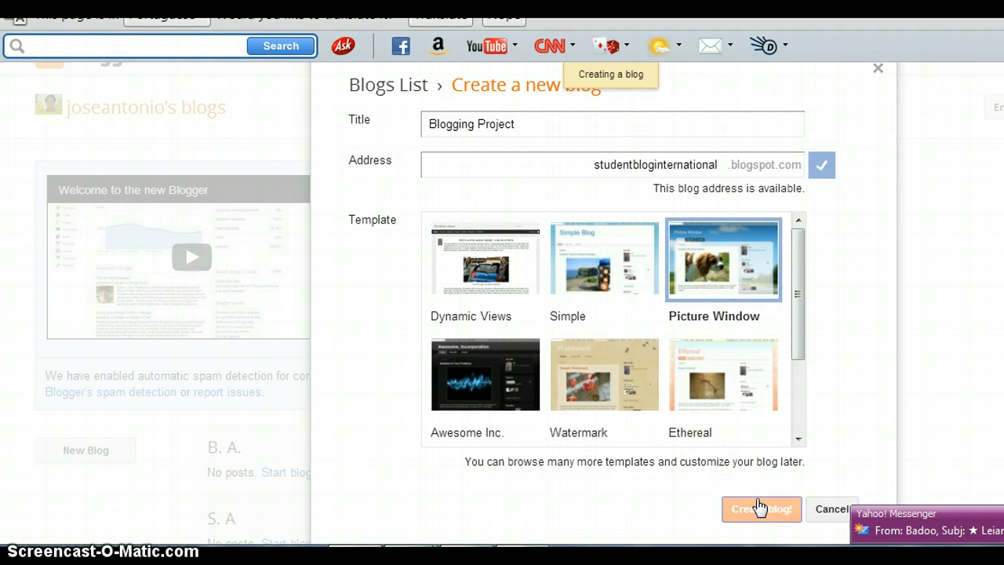
pyautogui.click(761, 509)
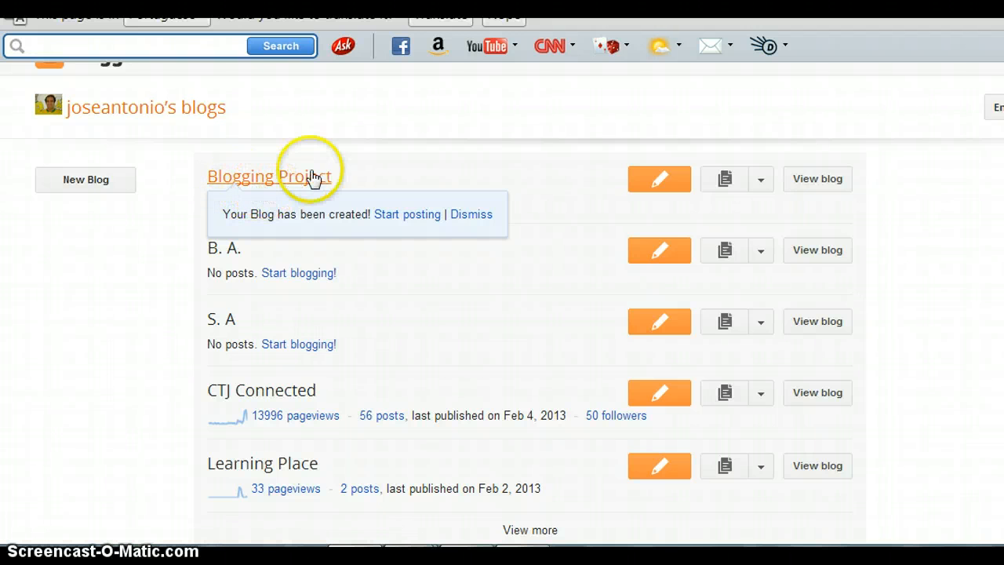
pyautogui.moveTo(786, 177)
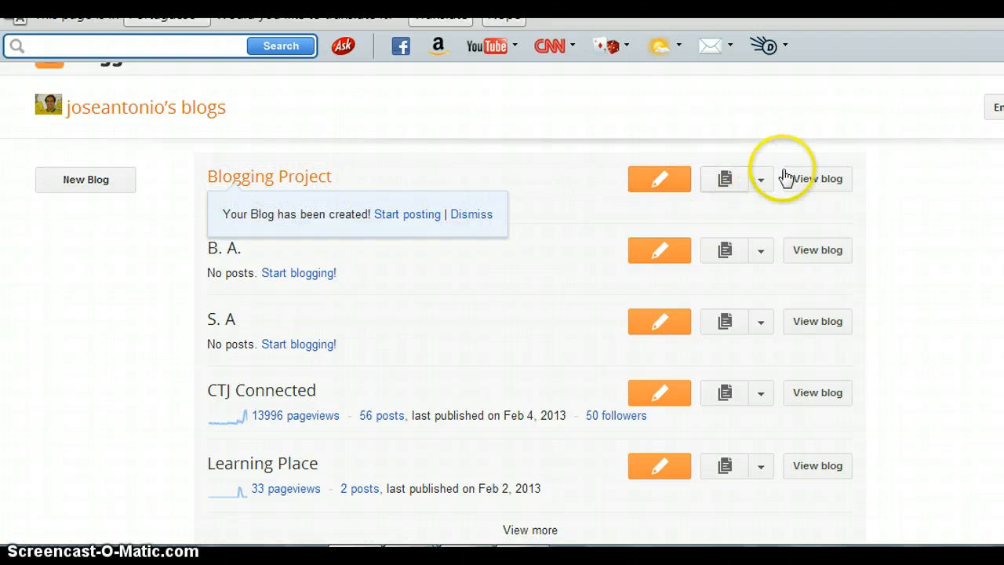
# View the live Blogging Project blog, empty of posts, in Picture Window.
pyautogui.click(817, 179)
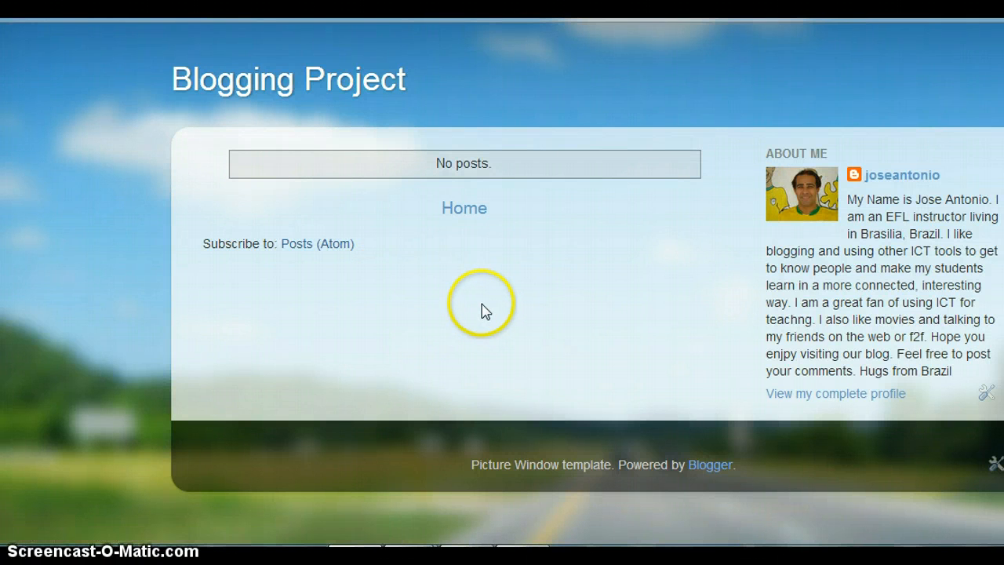
pyautogui.moveTo(480, 306)
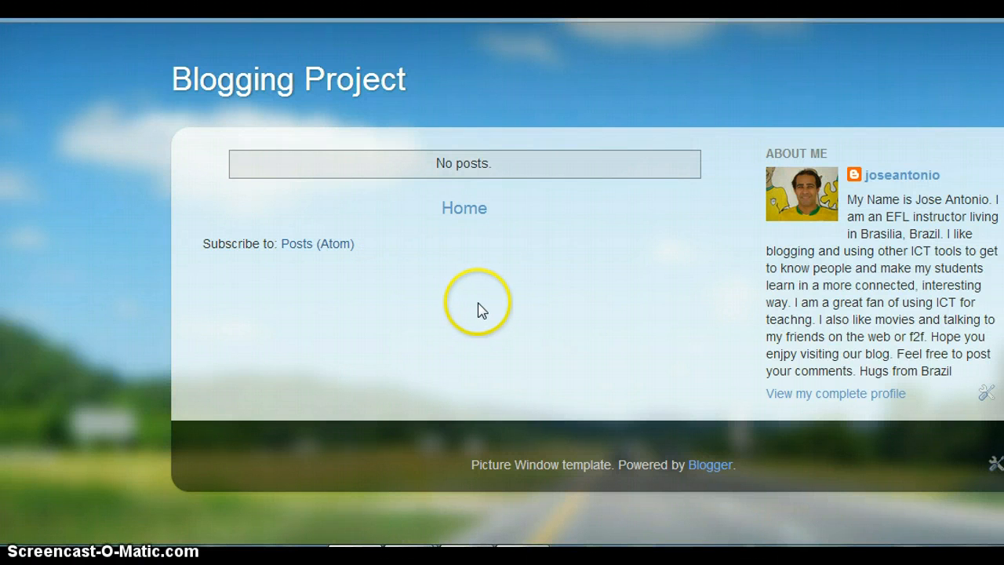